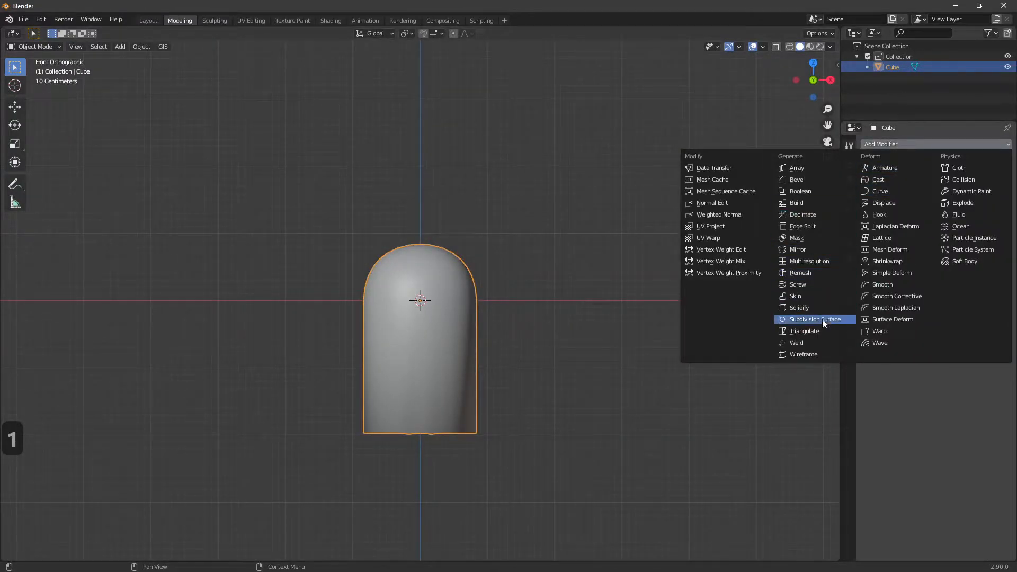
Add a Subdivision Surface modifier to the elongated ghost cube
{"action": "left_click", "coordinate": [819, 319]}
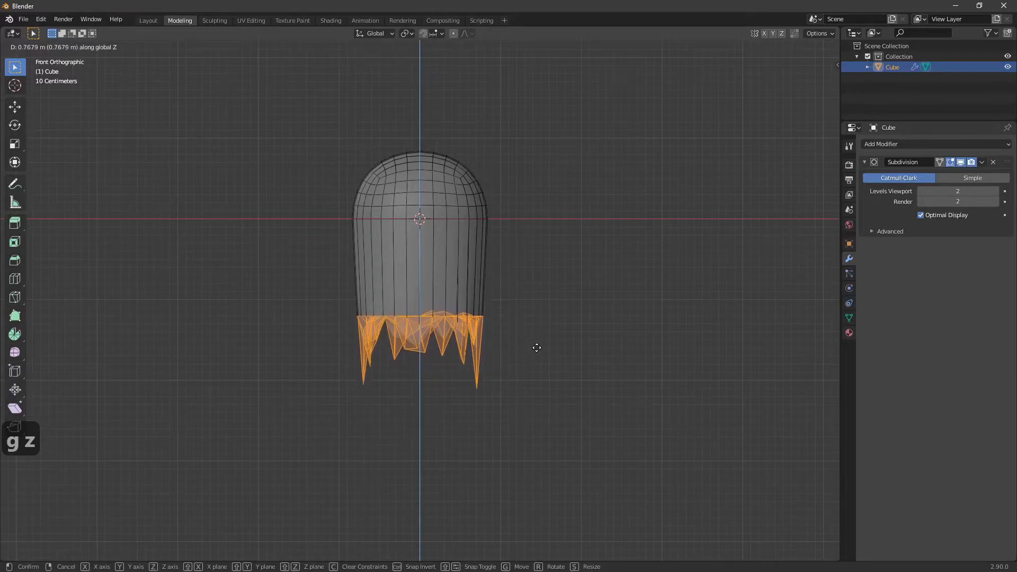